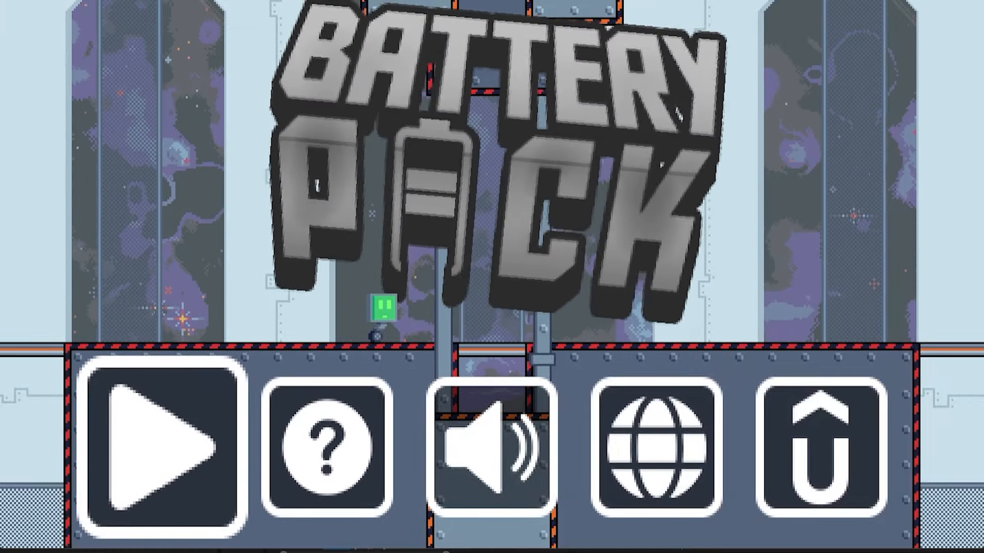
# - Advance the Tydecon review banner, scroll through the games grid, then bring up gamemaker.io
pyautogui.click(162, 442)
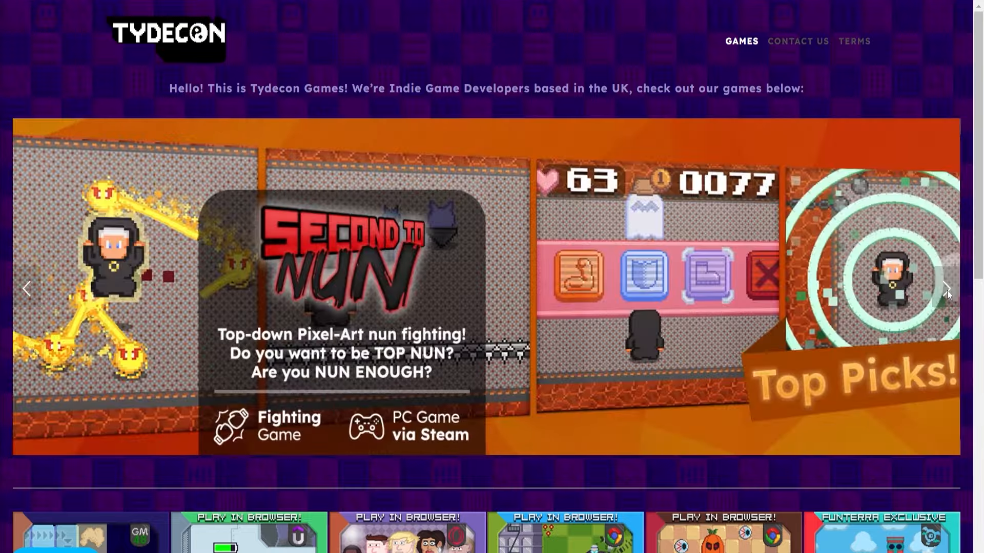
pyautogui.click(946, 289)
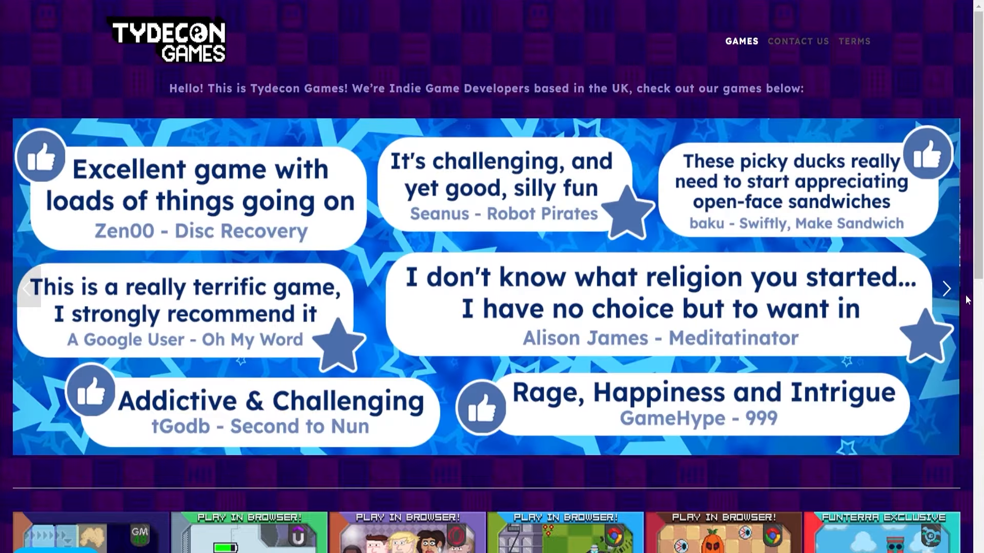
pyautogui.scroll(-3)
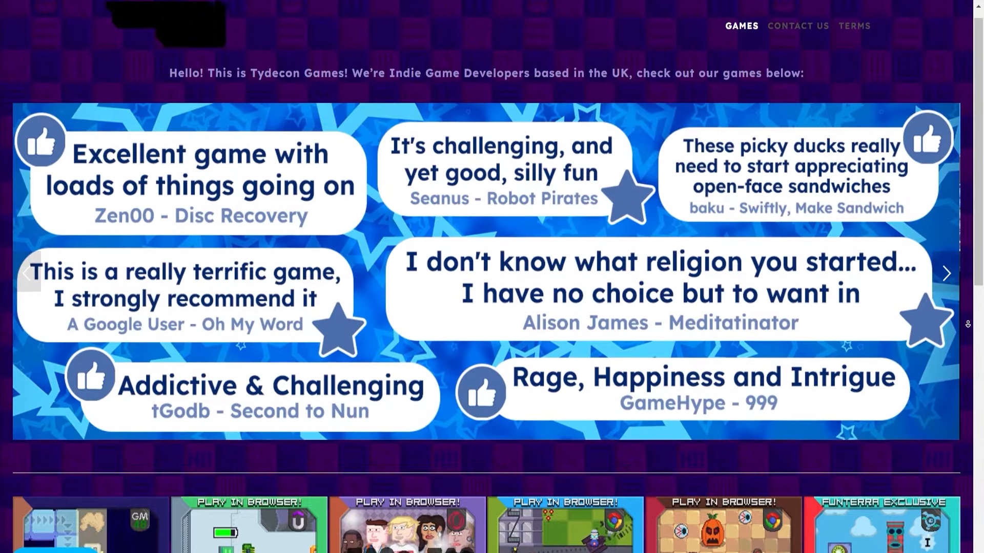
pyautogui.scroll(-3)
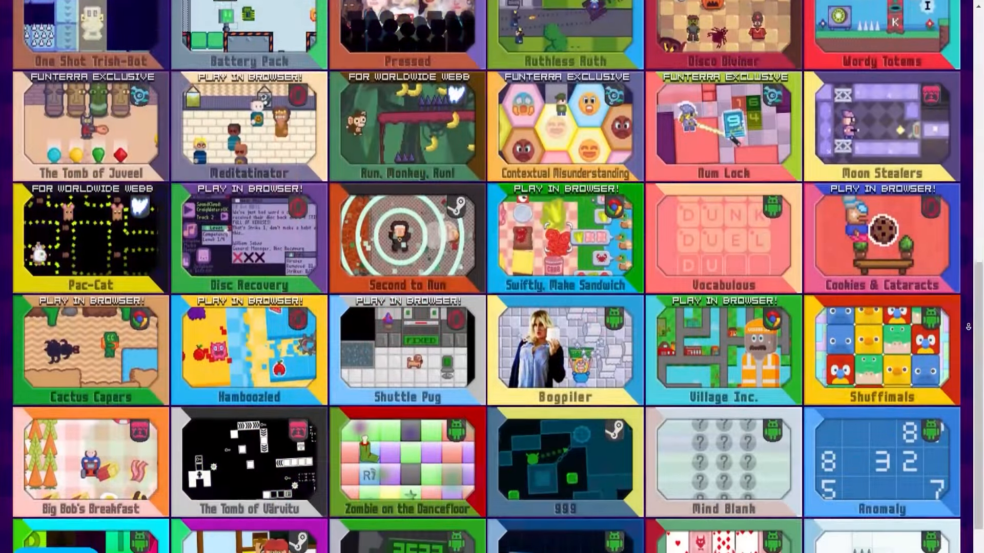
pyautogui.scroll(-3)
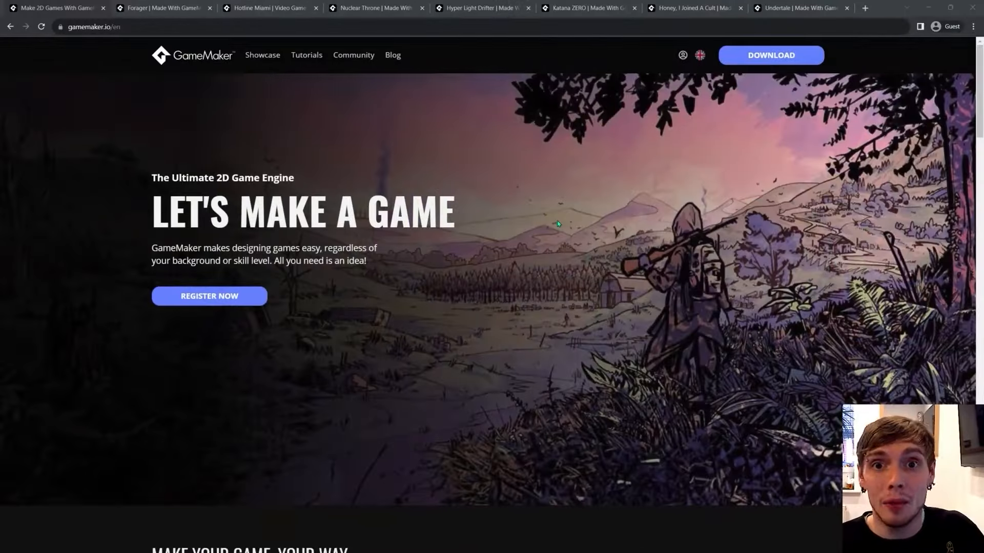
pyautogui.click(163, 7)
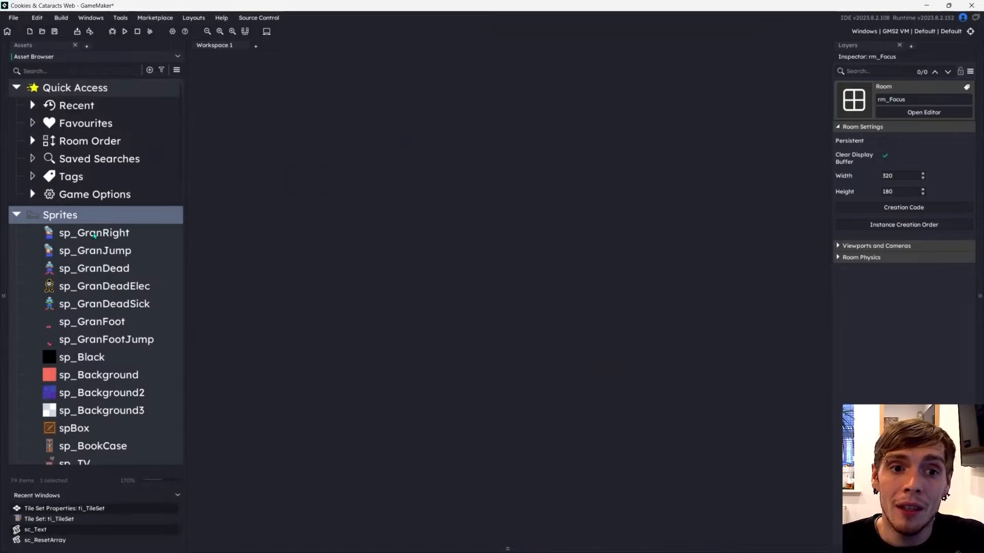
# - Show oComputerChip's Alarm 0 code that flips yshowt and re-arms the alarm
pyautogui.doubleClick(93, 232)
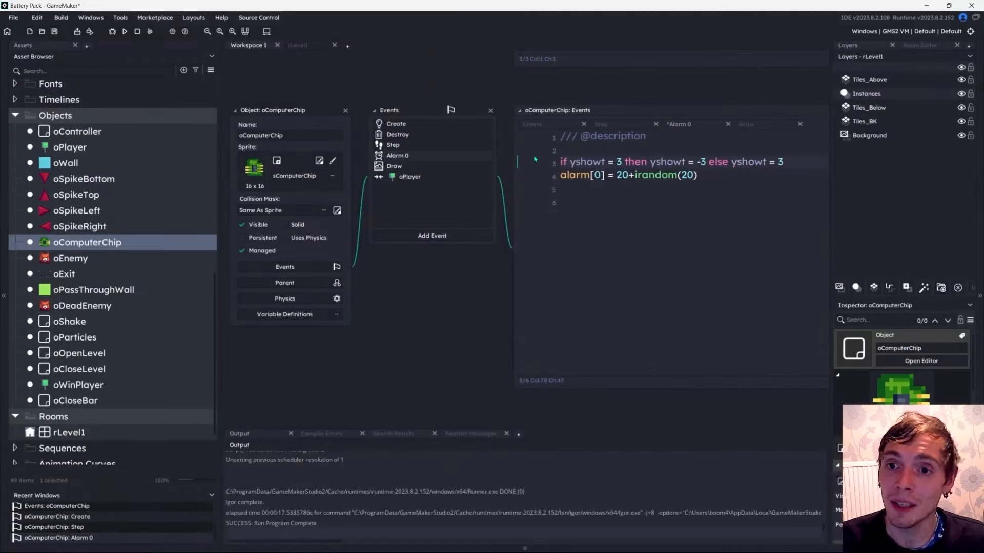
# - Review the oPassThroughWall and oEnemy Step code, then show the rLevel1 room layout
pyautogui.click(123, 32)
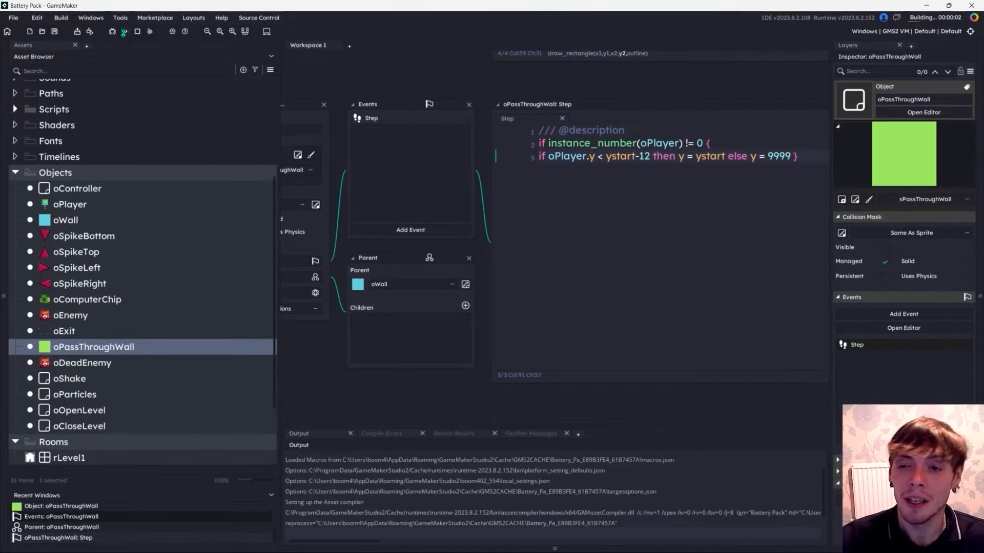
pyautogui.click(124, 31)
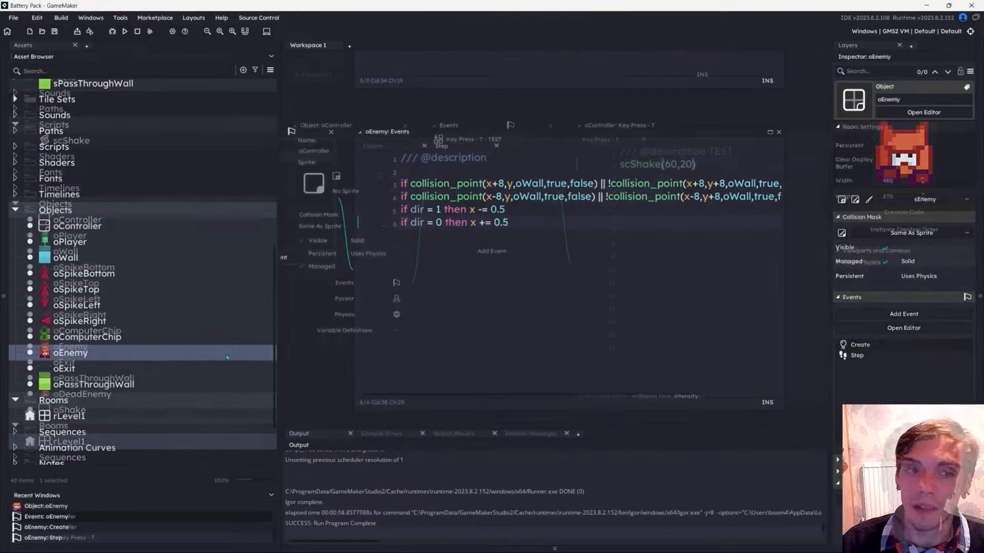
pyautogui.click(357, 46)
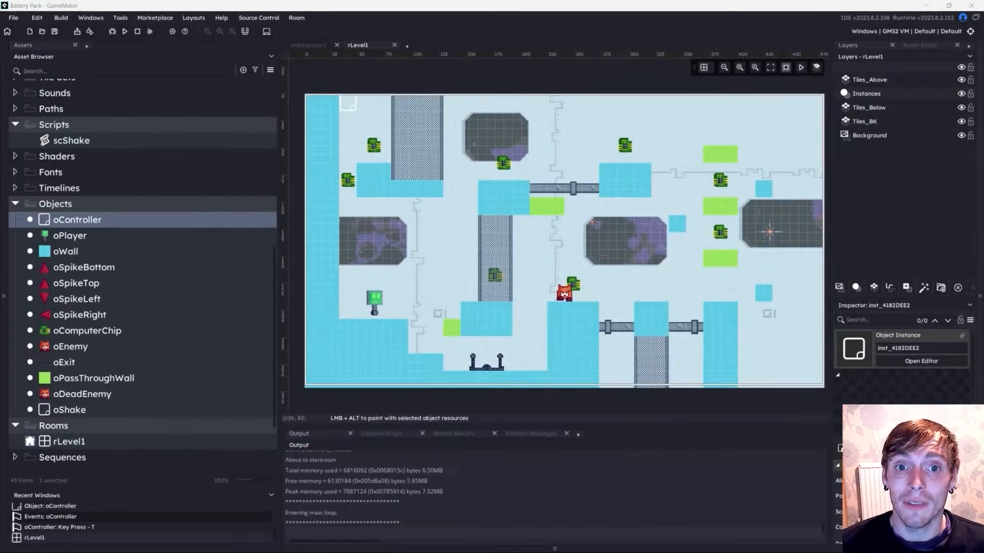
# - Edit oEnemy's Destroy code, then write oRetractSpikeTop's draw_sprite branches offset by retract
pyautogui.doubleClick(70, 346)
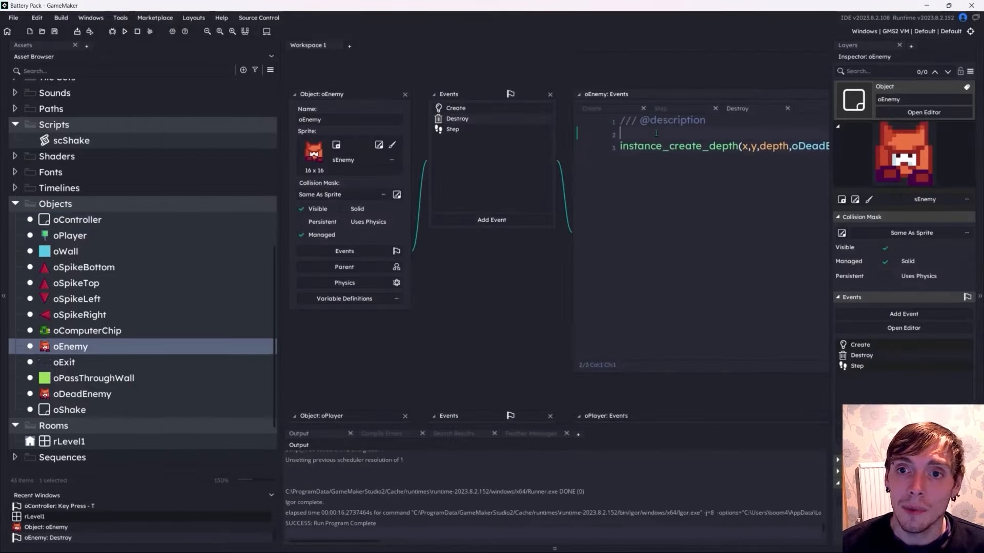
pyautogui.click(125, 32)
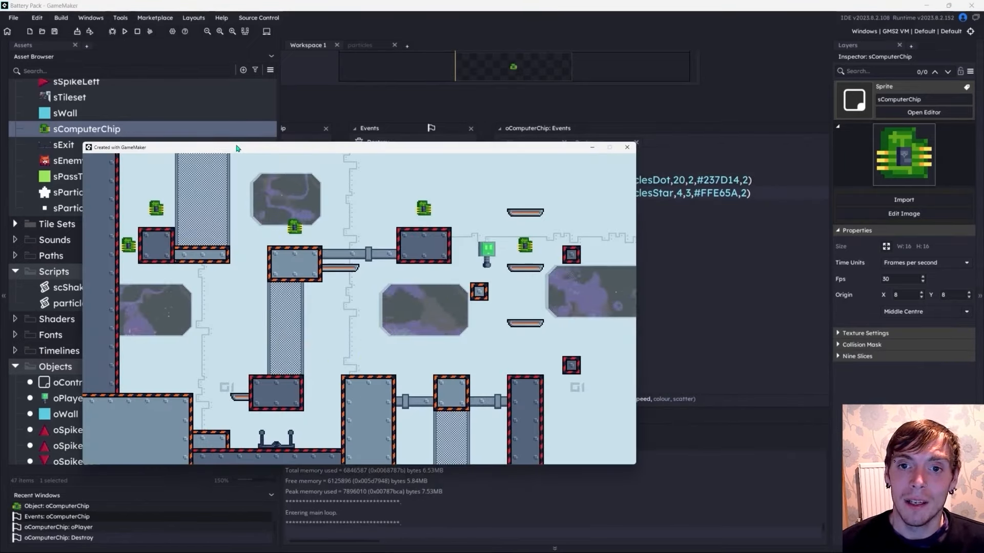
pyautogui.click(626, 147)
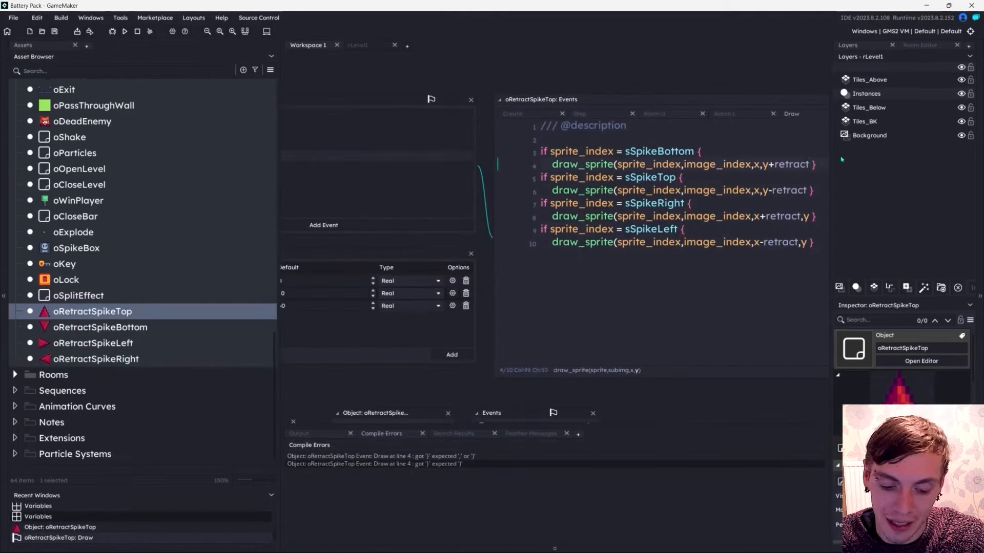
# - Write 'if hsp > 0 then imxt =' in oPlayer's Step code and bring up sPlayerStill
pyautogui.click(124, 32)
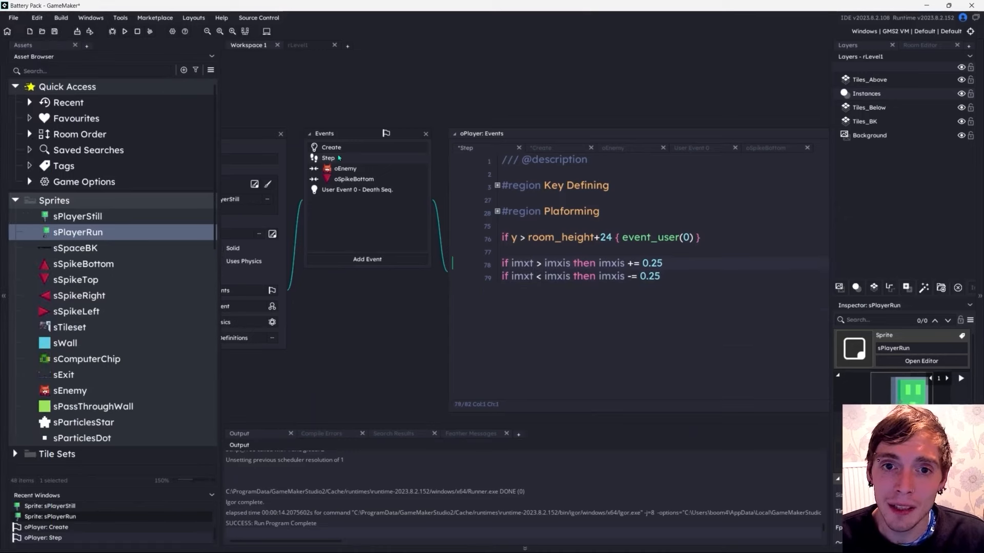
pyautogui.write('if hsp > 0 then imxt = 1')
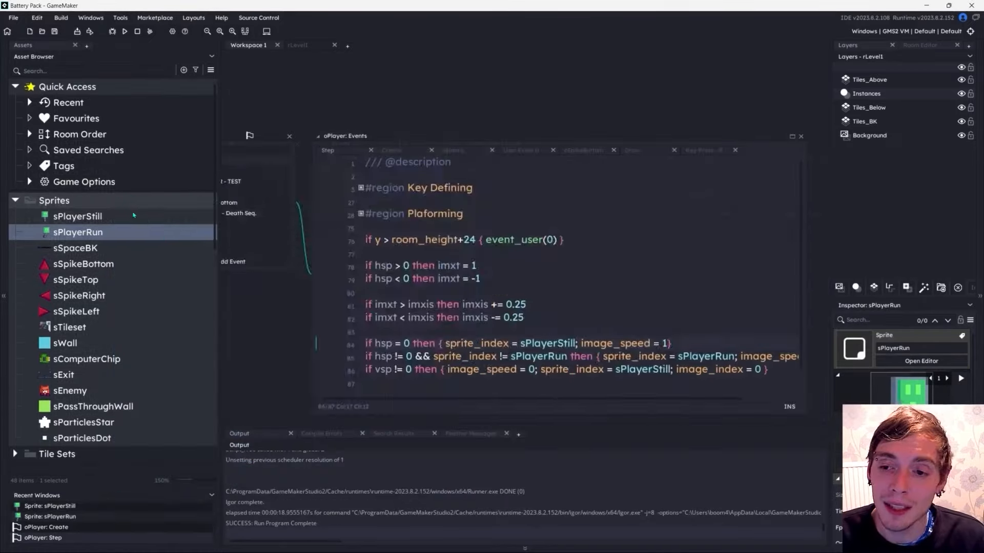
pyautogui.click(76, 216)
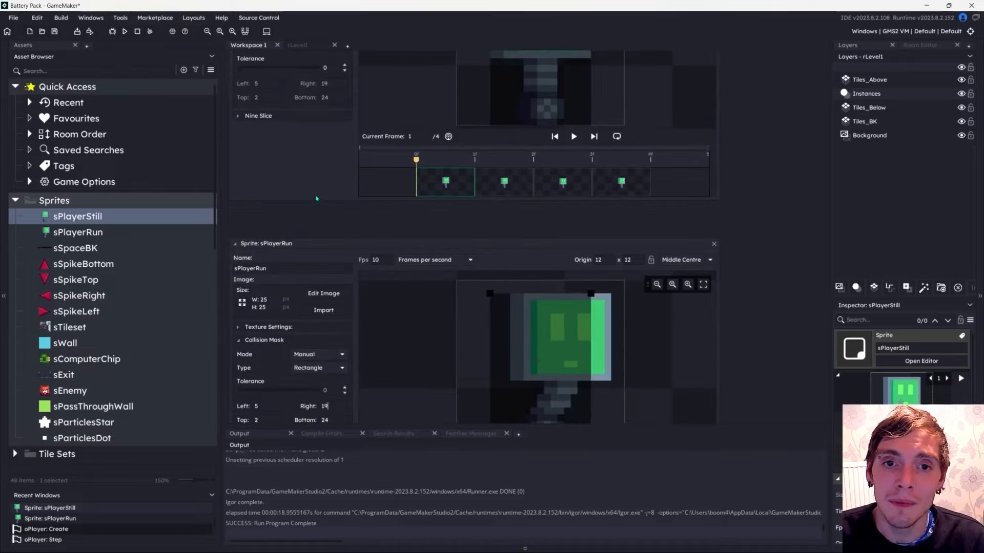
# - Play and stop the sExplode animation preview before writing oSplitEffect's fade-out code
pyautogui.click(125, 30)
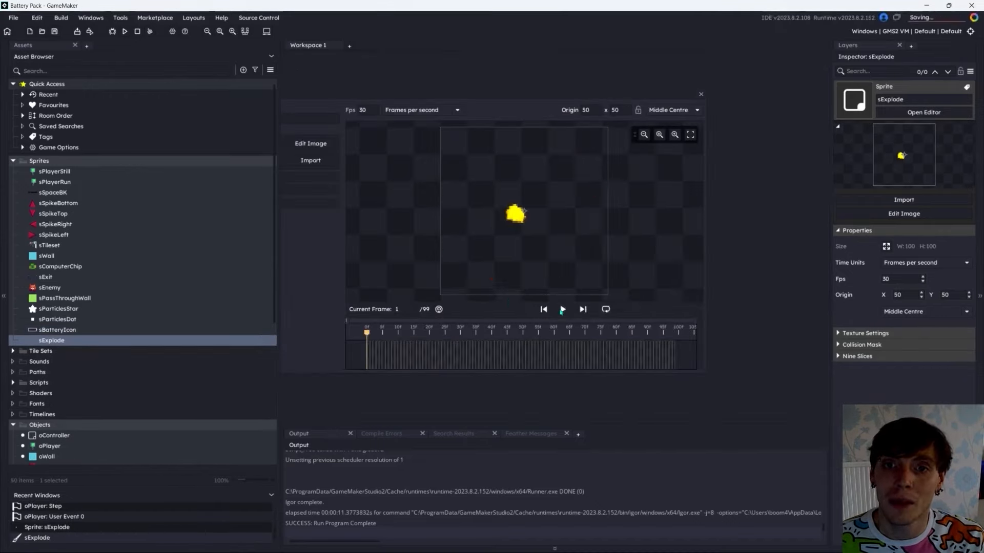
pyautogui.click(561, 308)
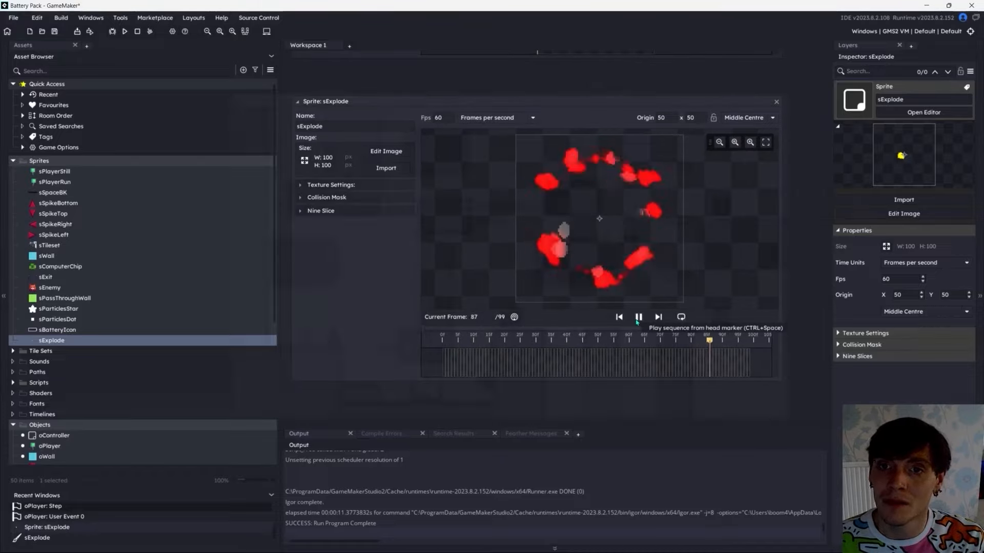
pyautogui.click(51, 412)
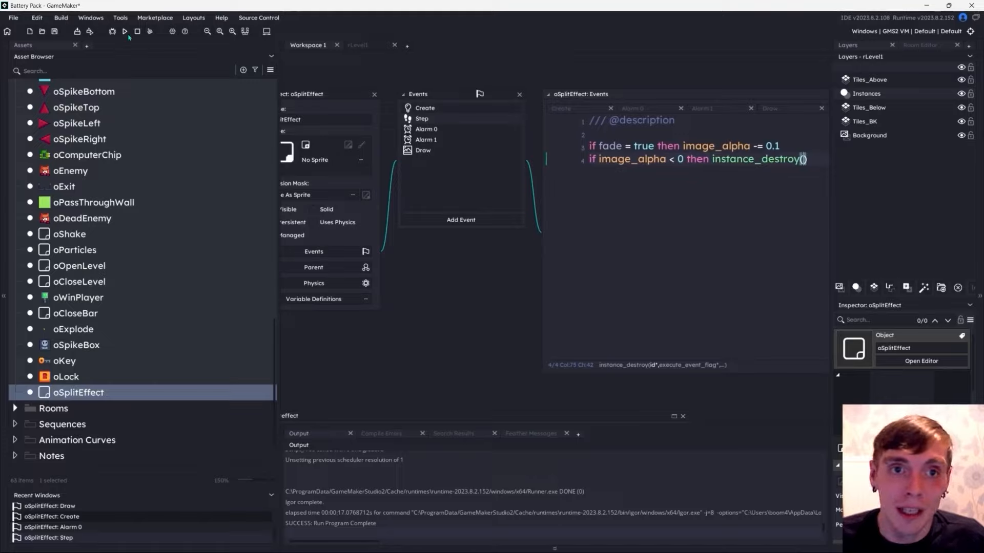
# - Run the game, write oGameOverControl's Congratulations draw_text calls, then run it again
pyautogui.click(125, 32)
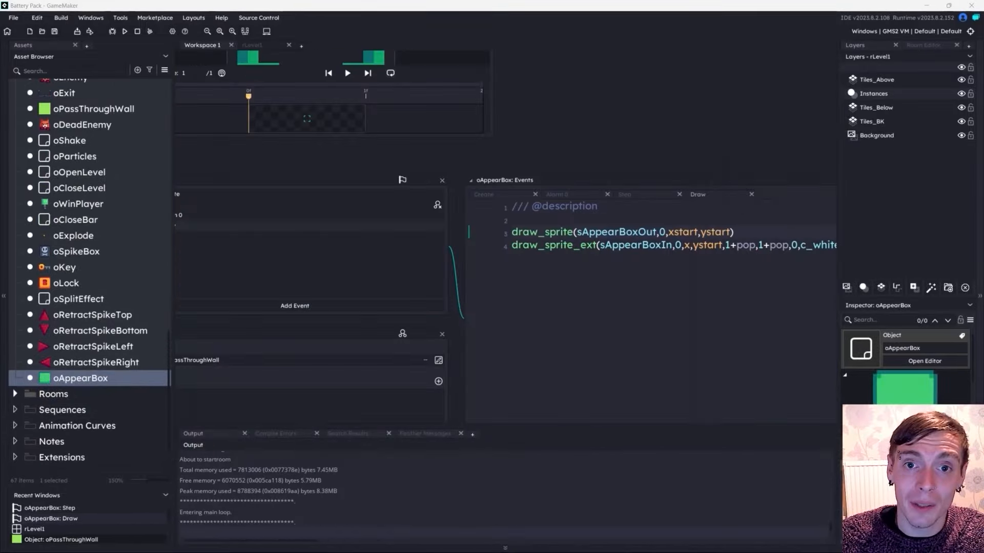
pyautogui.click(124, 31)
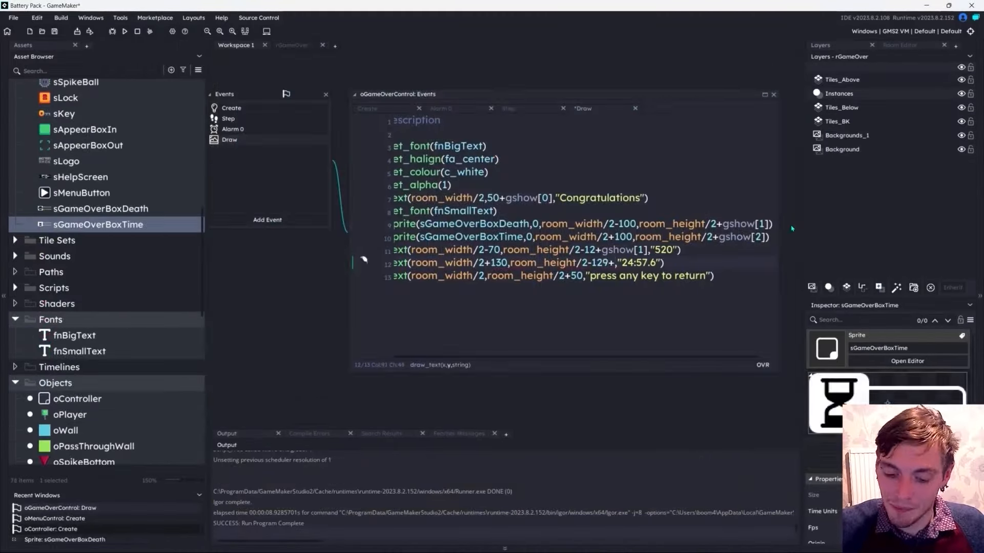
pyautogui.click(124, 32)
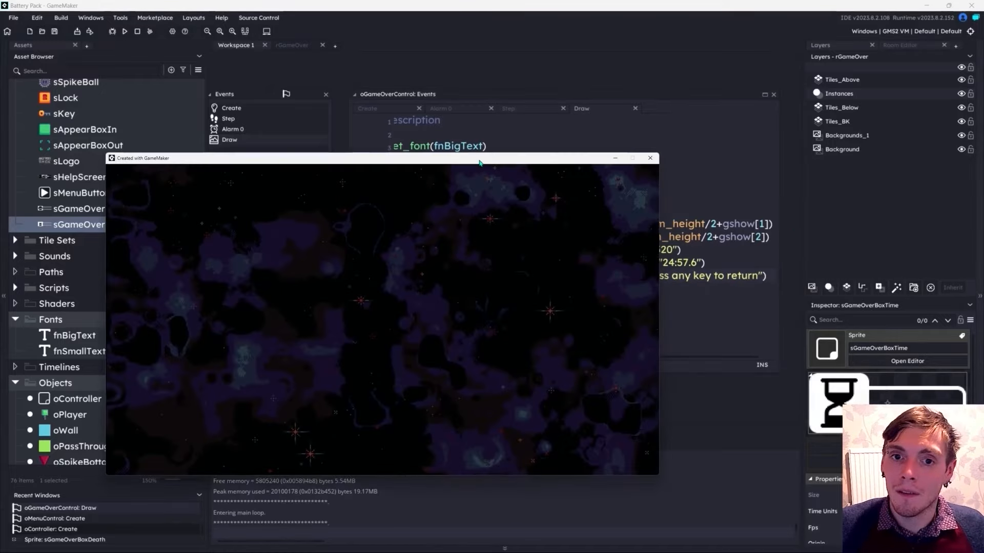